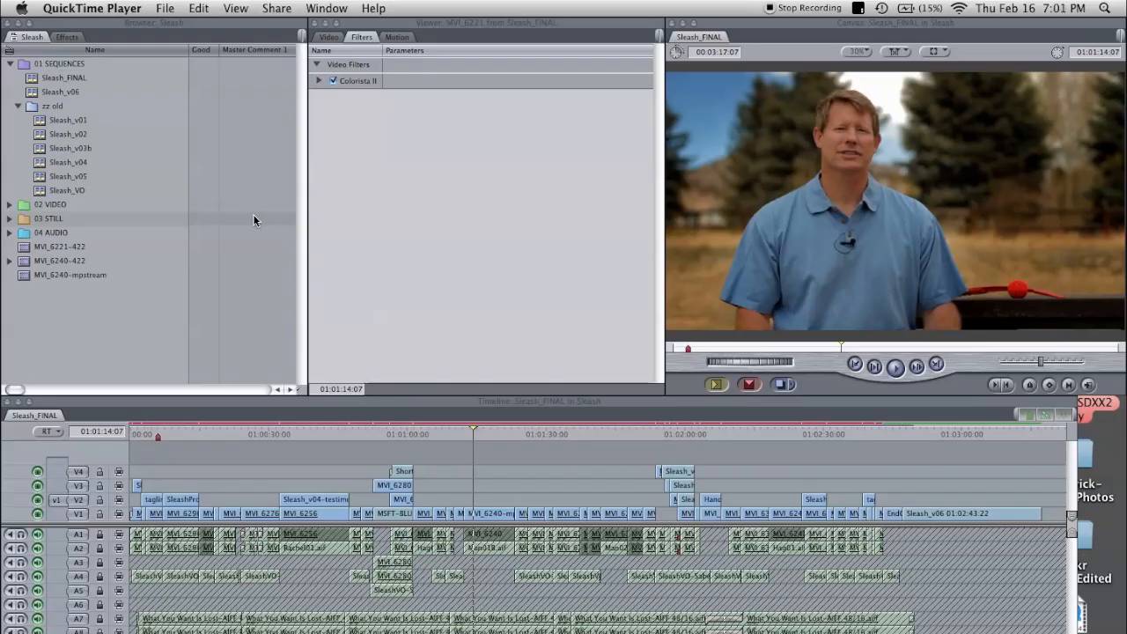
mouse_move(492, 435)
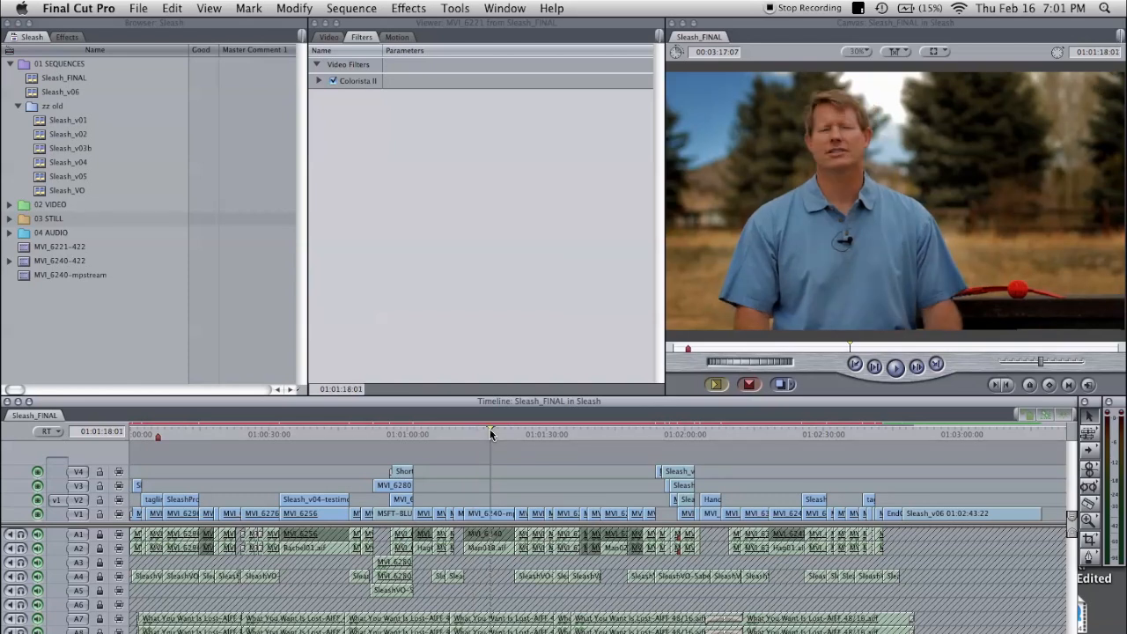
- Select the Sleash_FINAL sequence and bring up File > Export
left_click(479, 433)
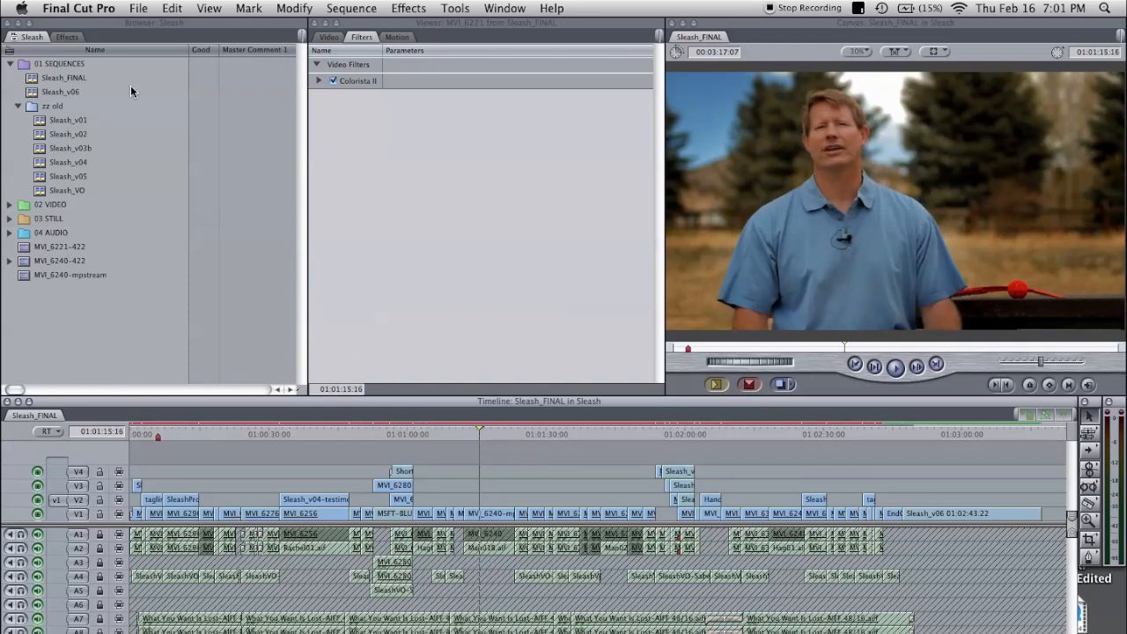
left_click(137, 7)
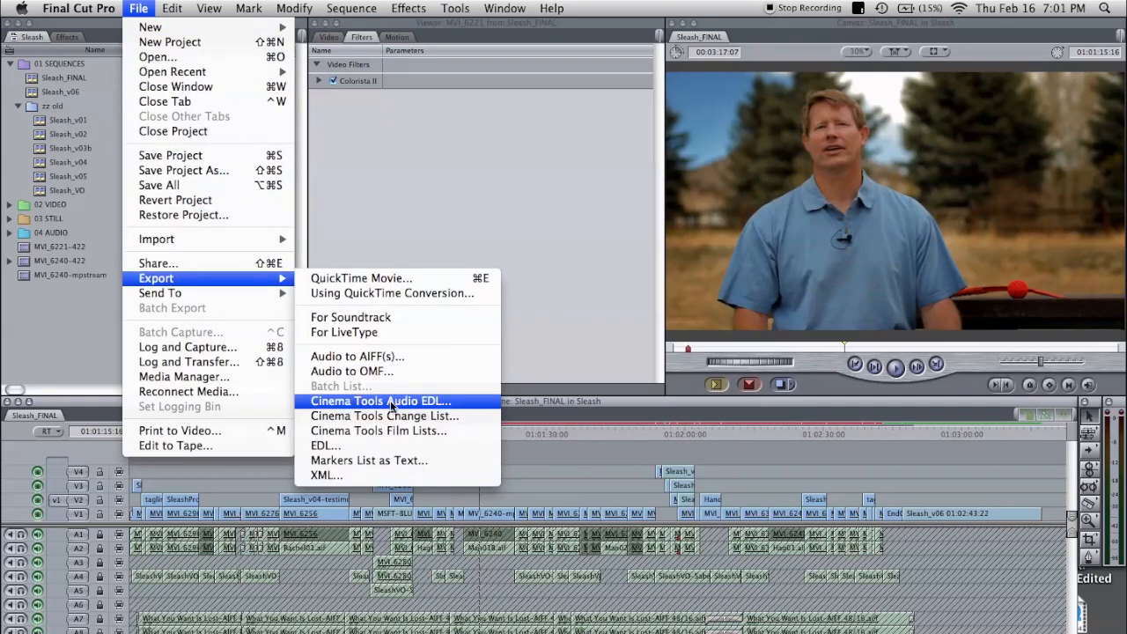
- Export as XML with Include Master Clips Outside Selection ticked, and confirm
left_click(328, 475)
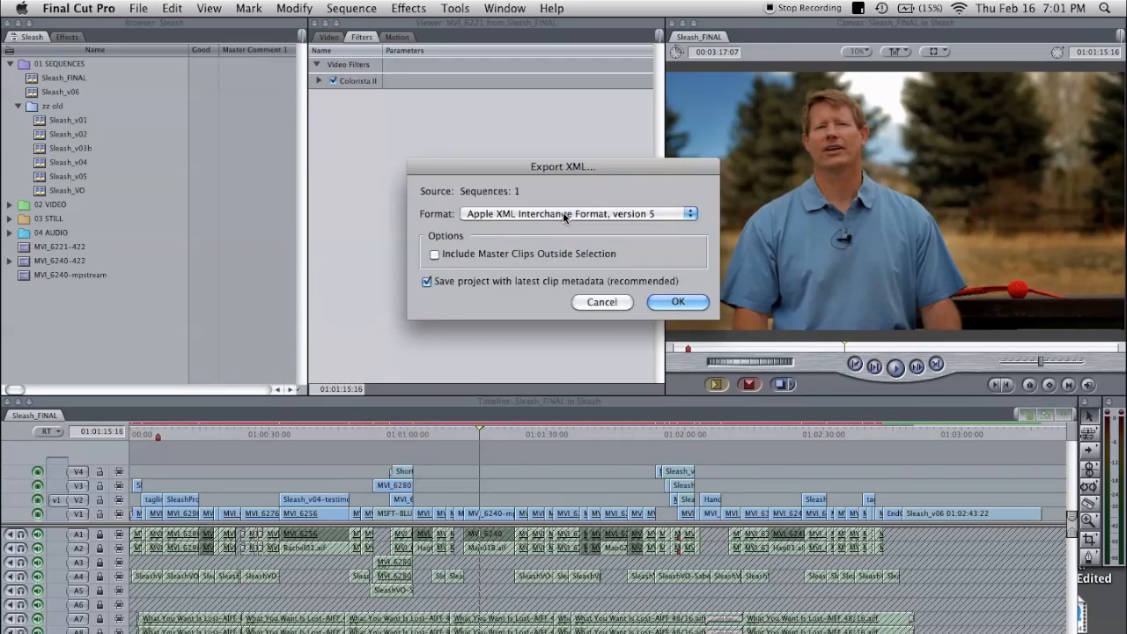
left_click(434, 254)
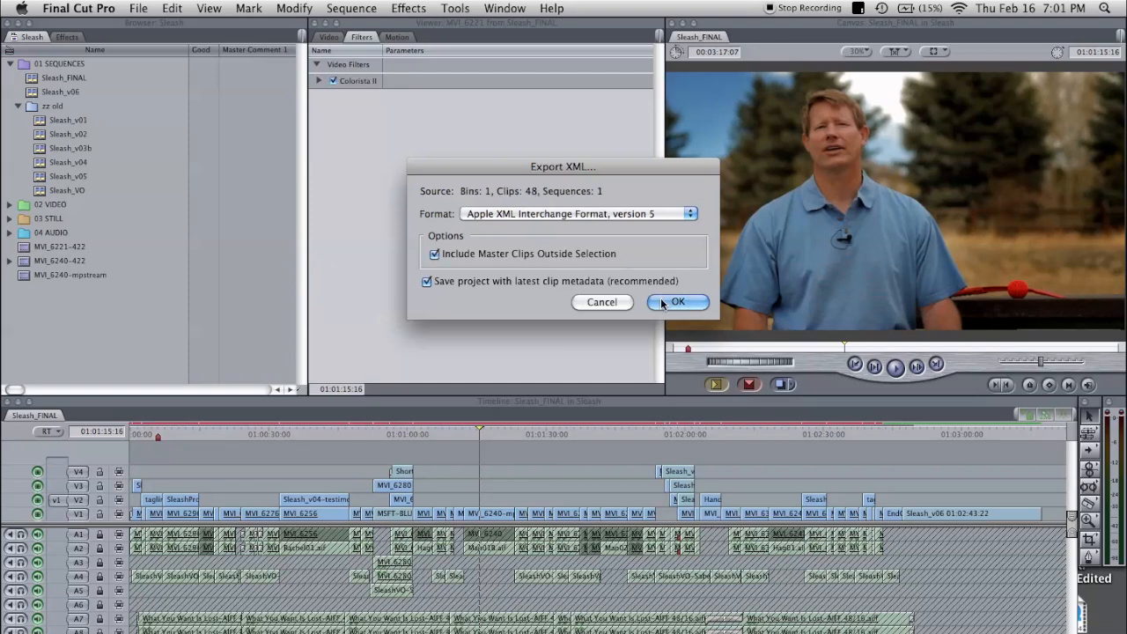
left_click(676, 301)
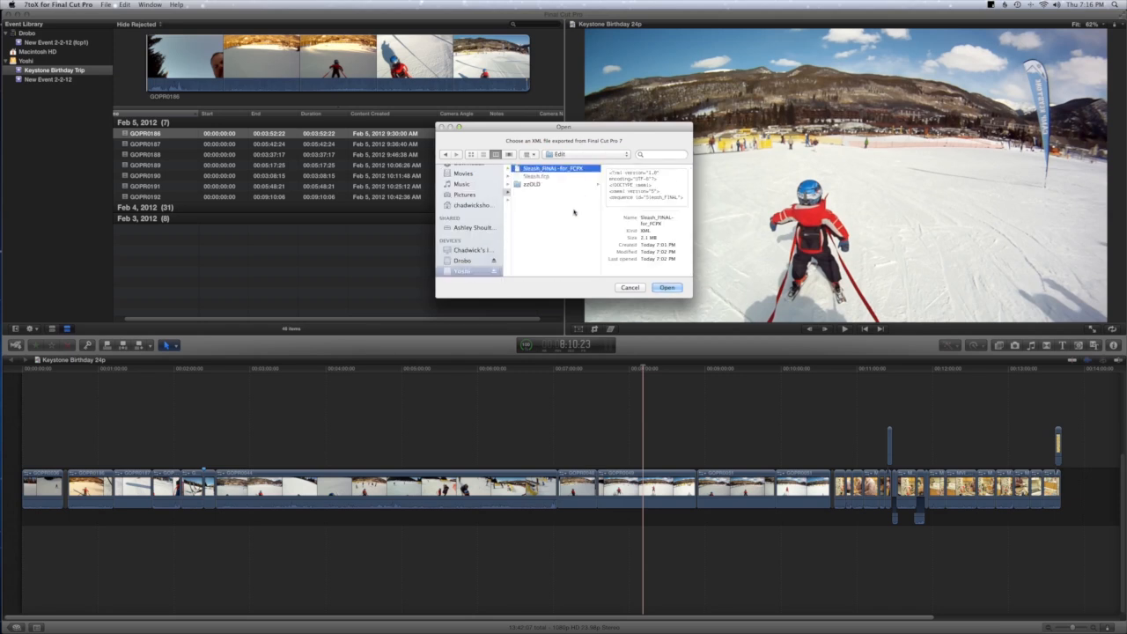
- Load the exported XML in 7toX and send the converted sequence to Final Cut Pro X
left_click(667, 287)
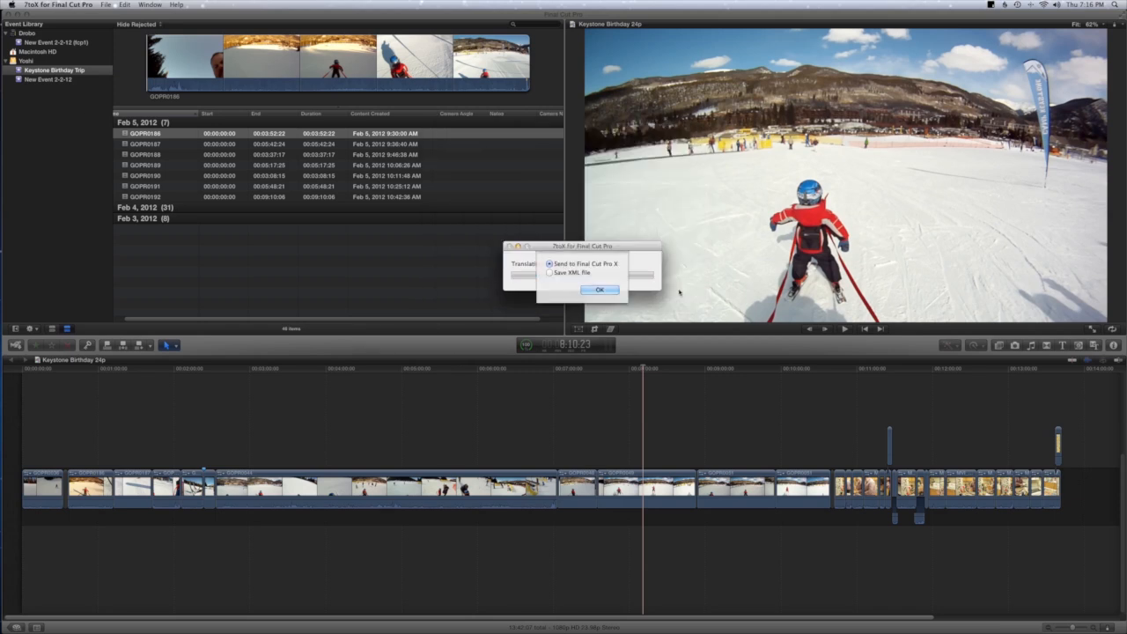
left_click(599, 291)
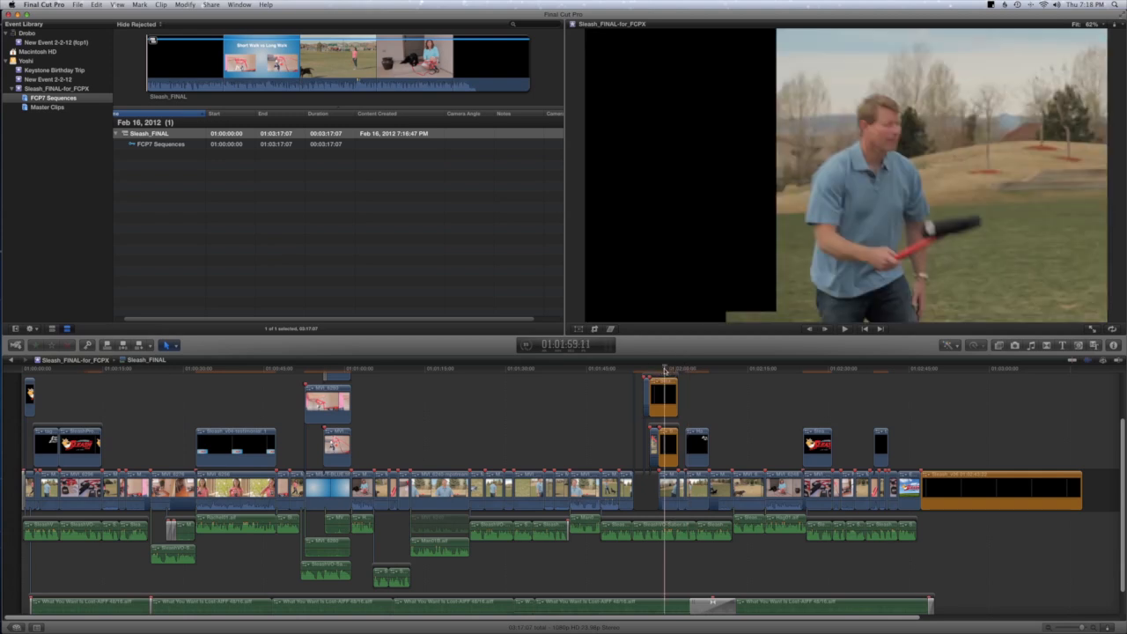
mouse_move(729, 373)
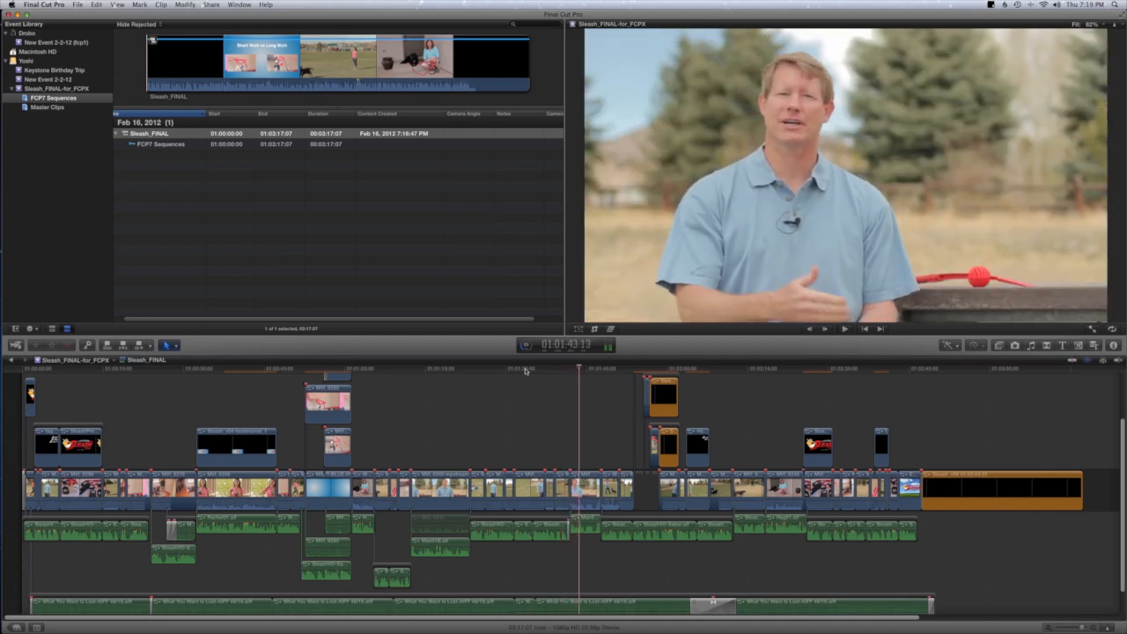
mouse_move(553, 412)
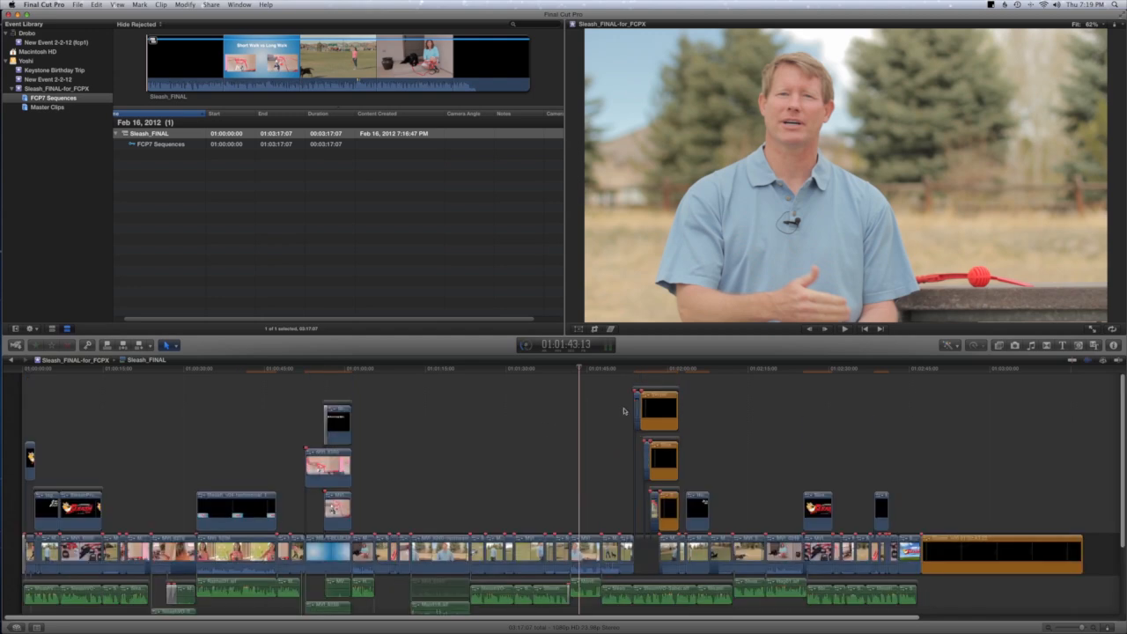
mouse_move(552, 428)
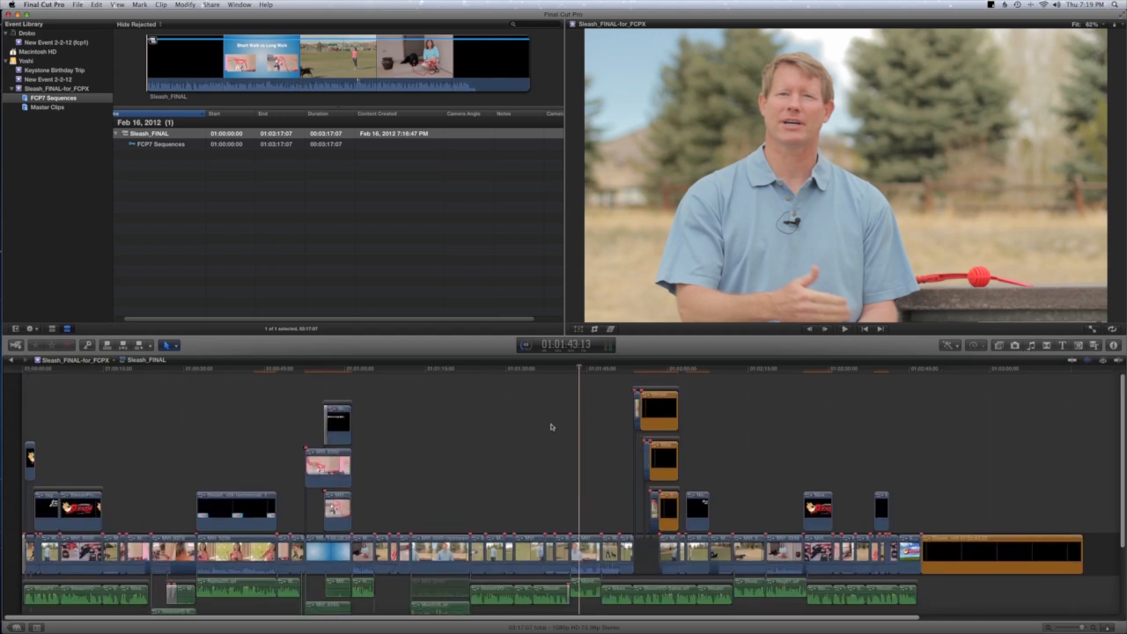